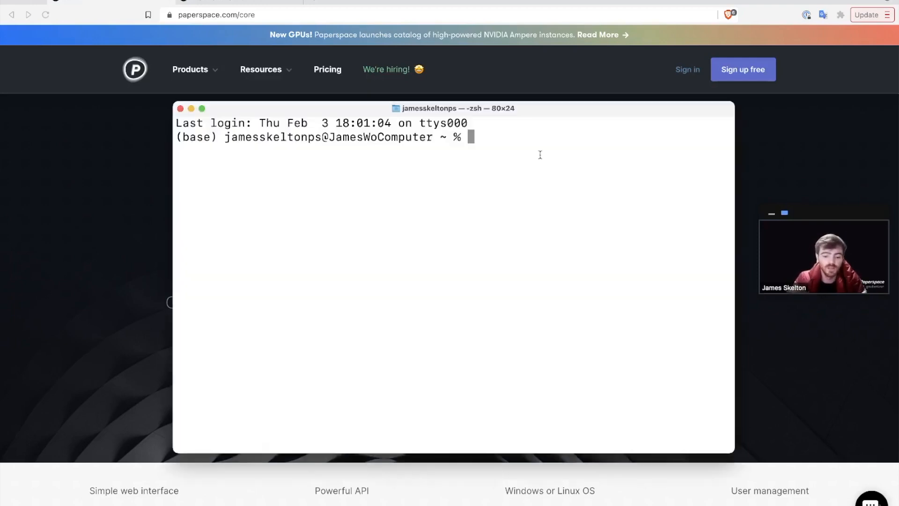
Run ssh-keygen at the default path and decline to overwrite the existing key pair.
text(ssh-keygen)
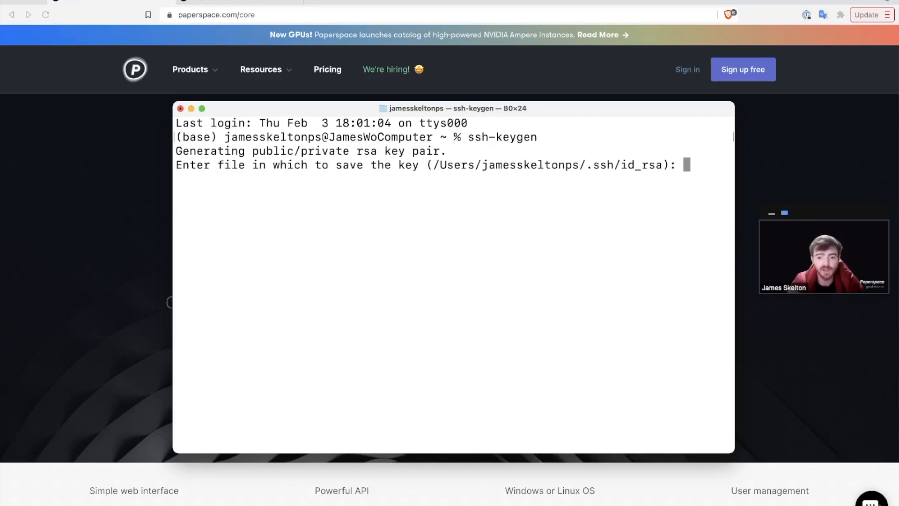
key(Enter)
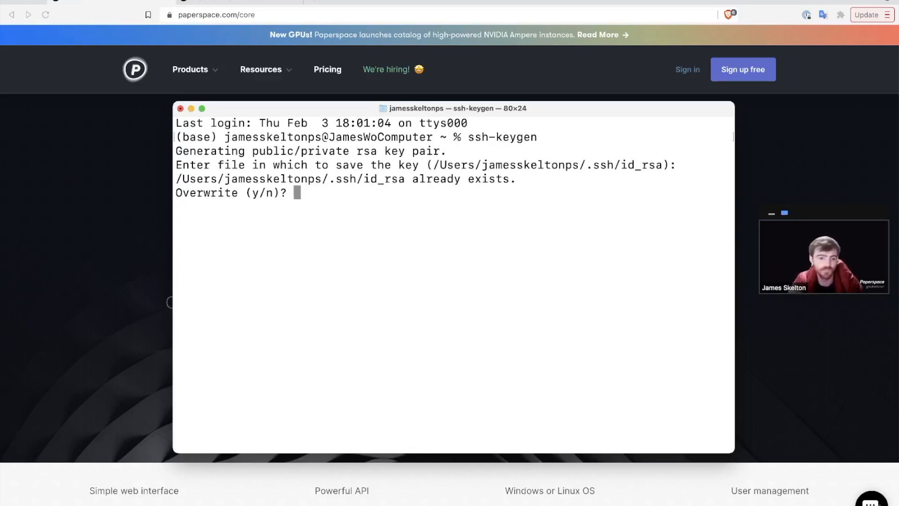
text(n)
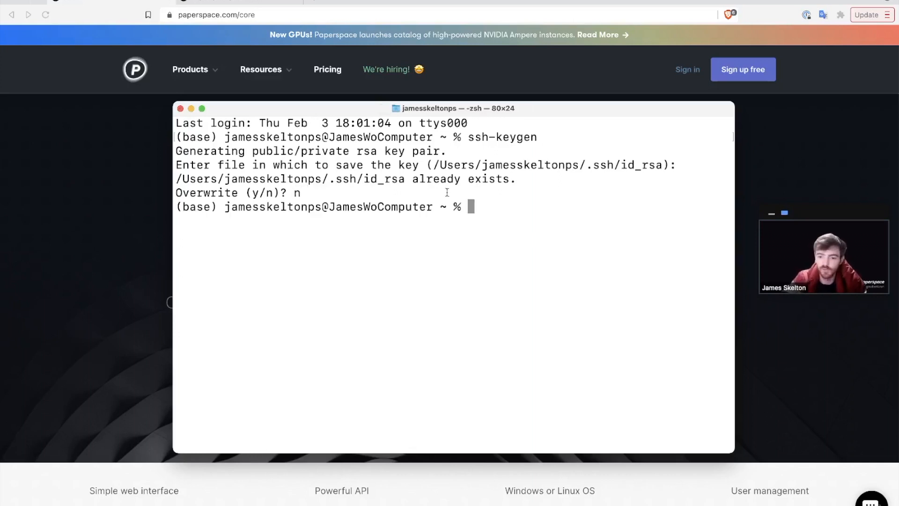
Print the existing public key with cat ~/.ssh/id_rsa.pub.
text(cat)
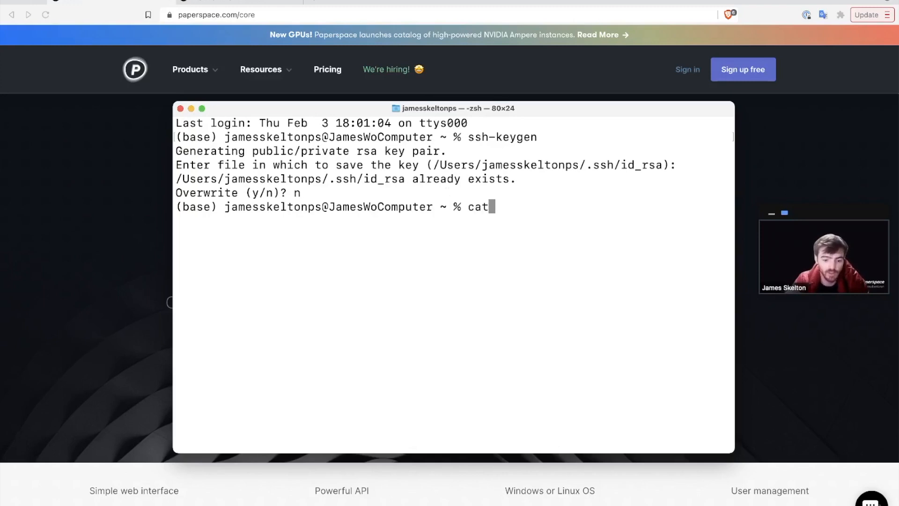
text(~/)
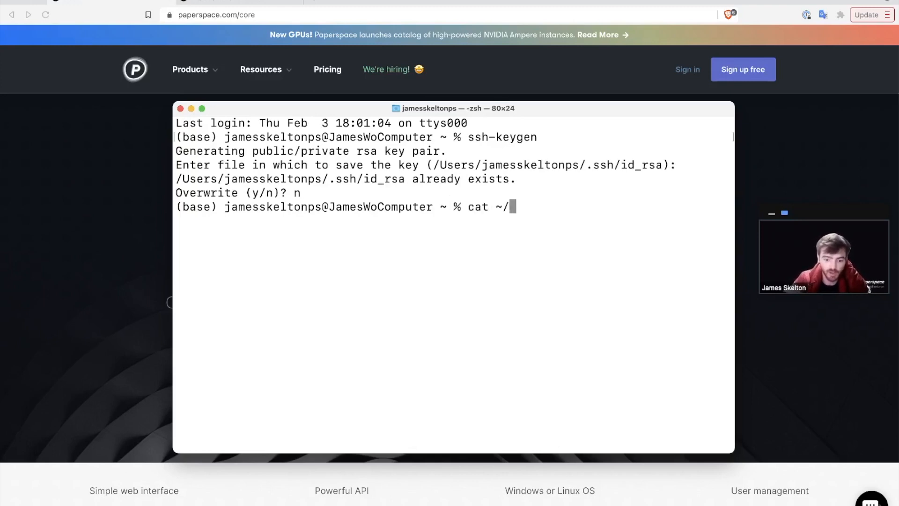
text(.ssh/)
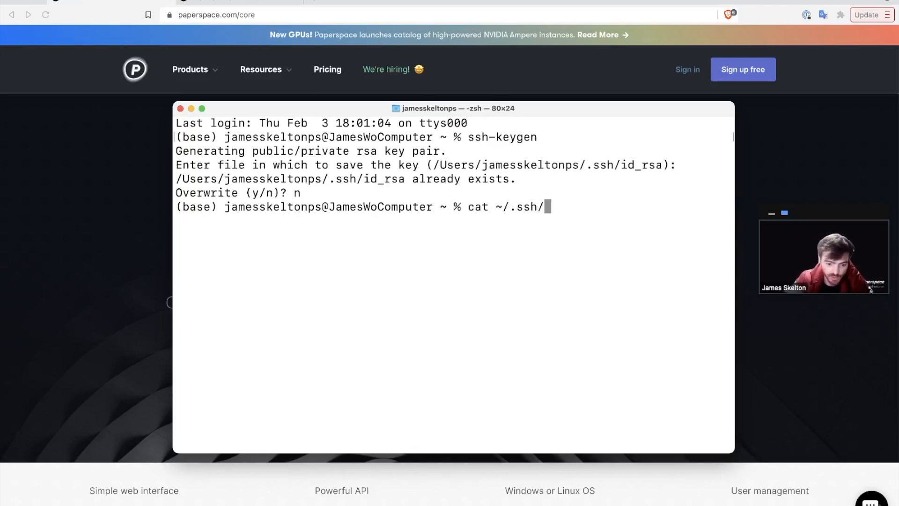
text(id_rsa.pub)
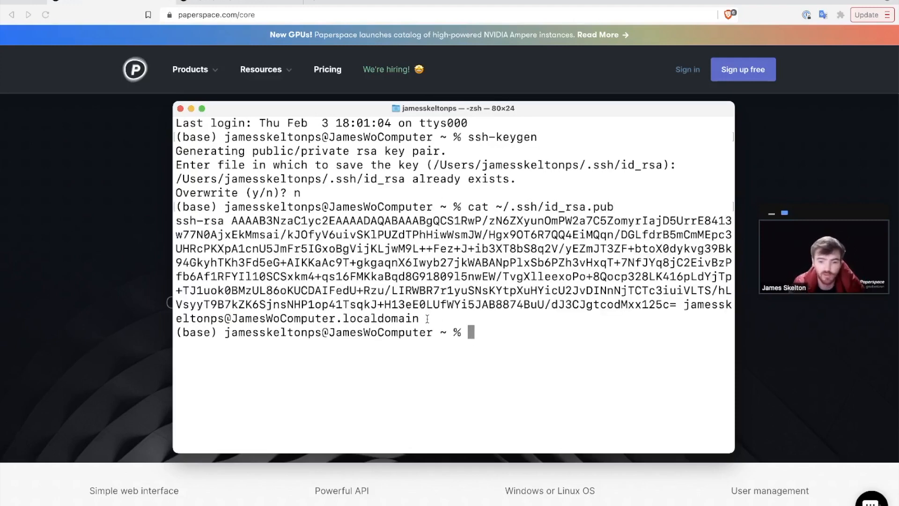
Select the printed ssh-rsa public key text for copying.
drag(176, 220, 419, 319)
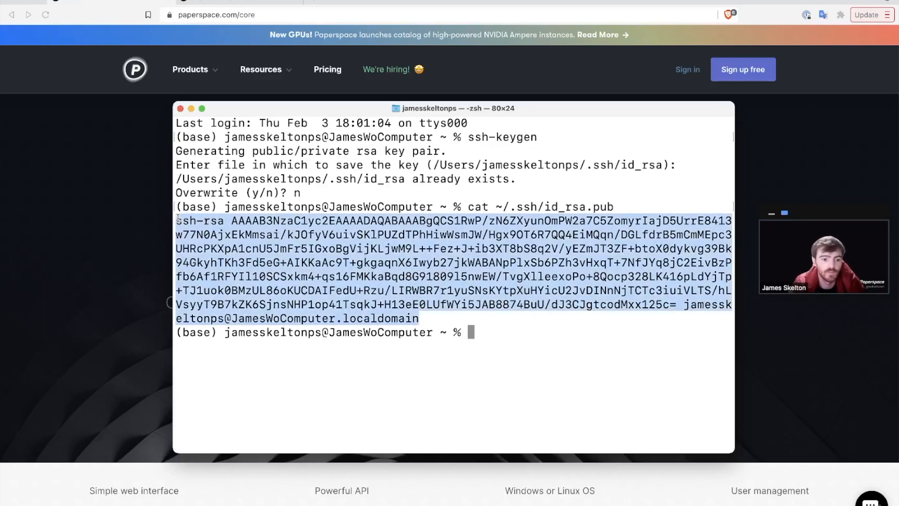
mouse_move(64, 226)
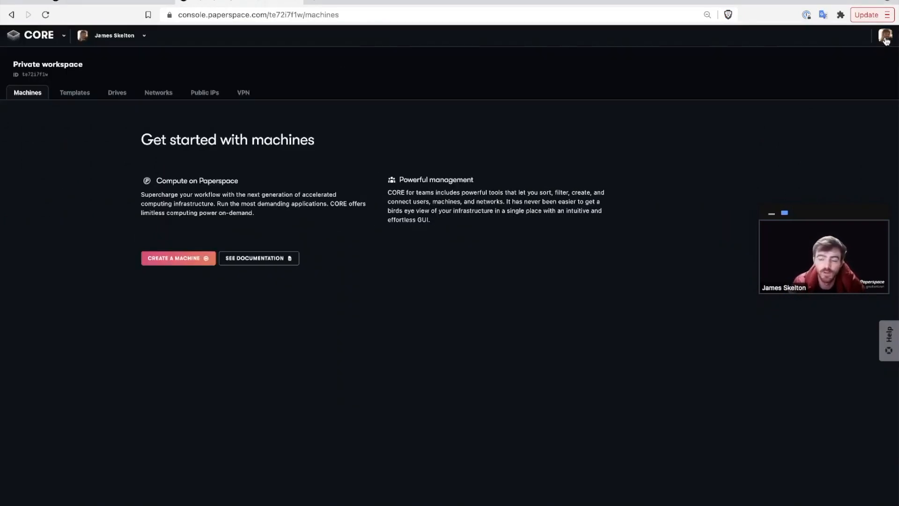
Go from the profile menu to Your account and view the empty SSH Keys list.
click(883, 35)
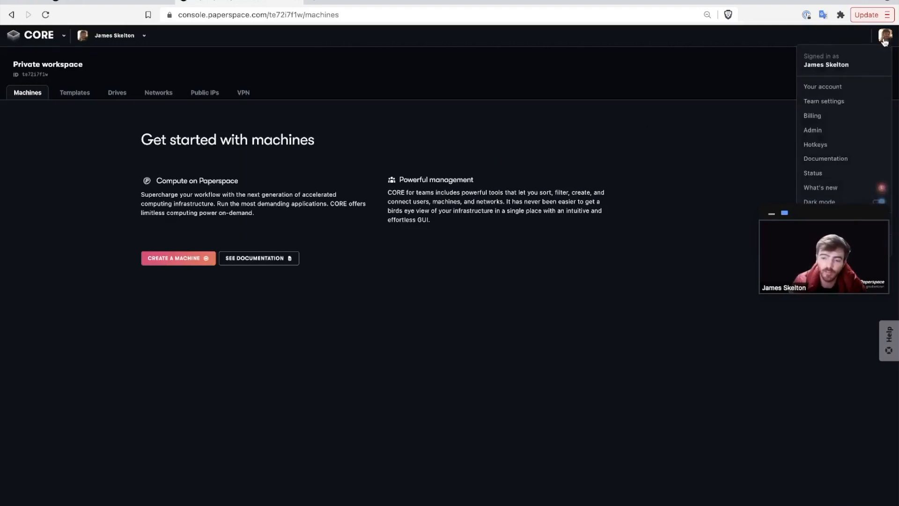
mouse_move(823, 86)
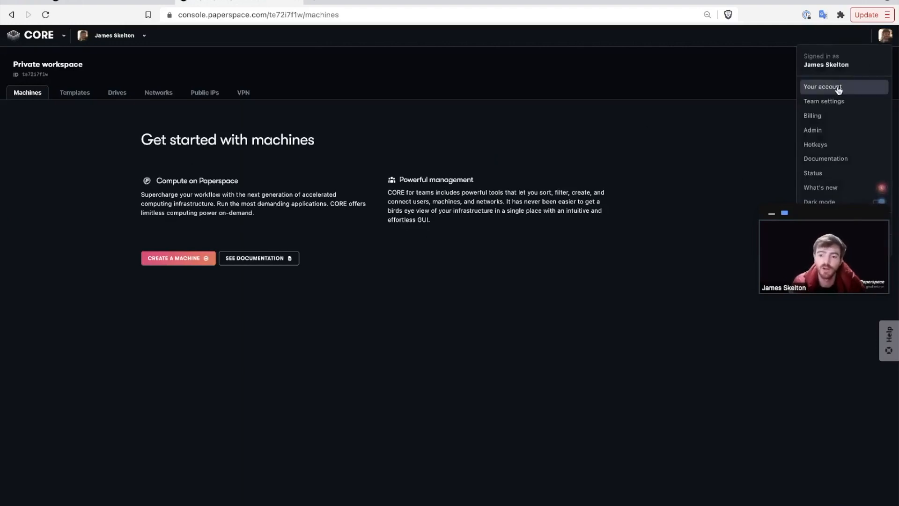
click(836, 86)
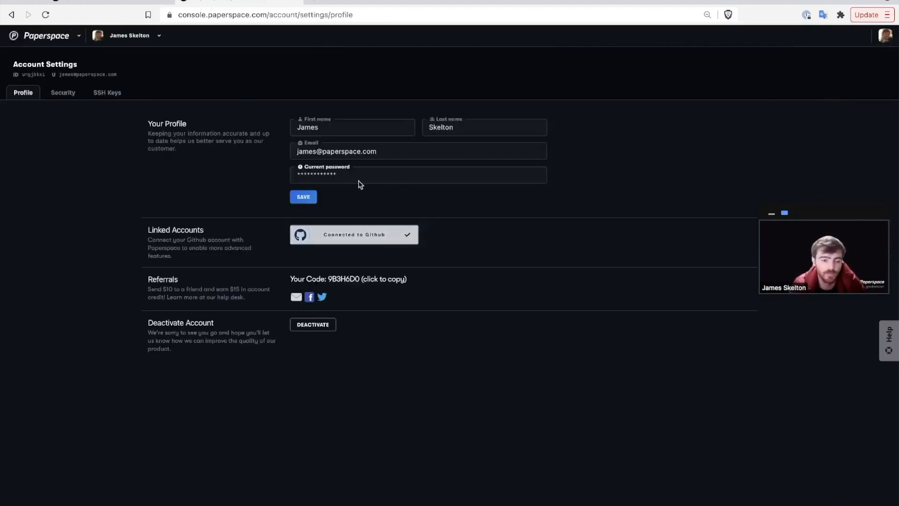
click(107, 92)
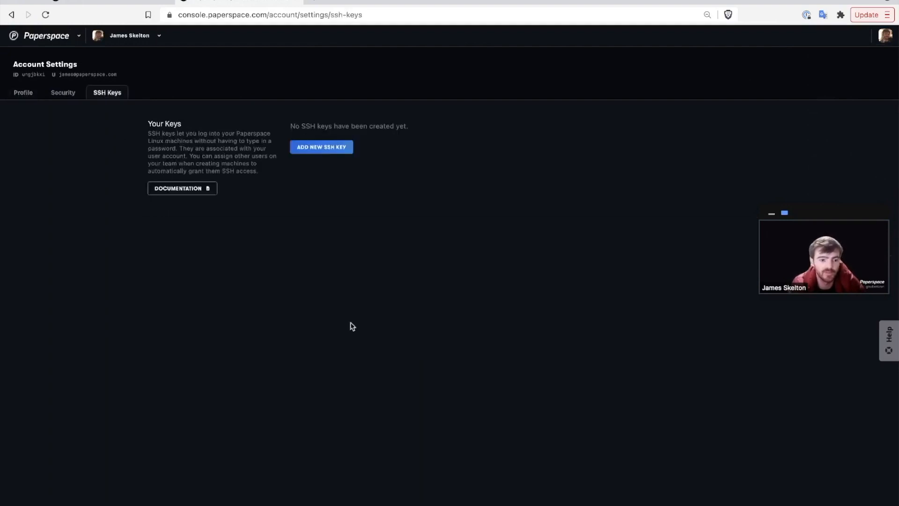
mouse_move(354, 184)
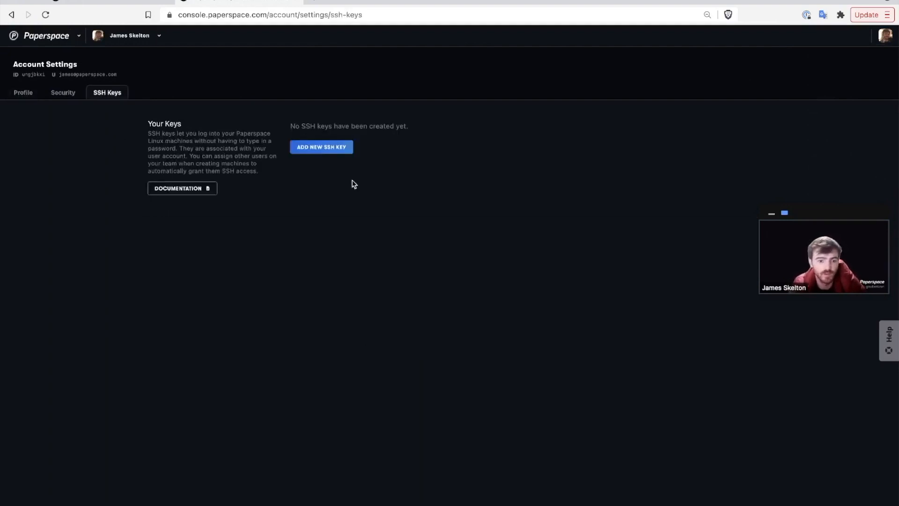
Add an SSH key named 'james work computer' with the pasted public key.
click(322, 147)
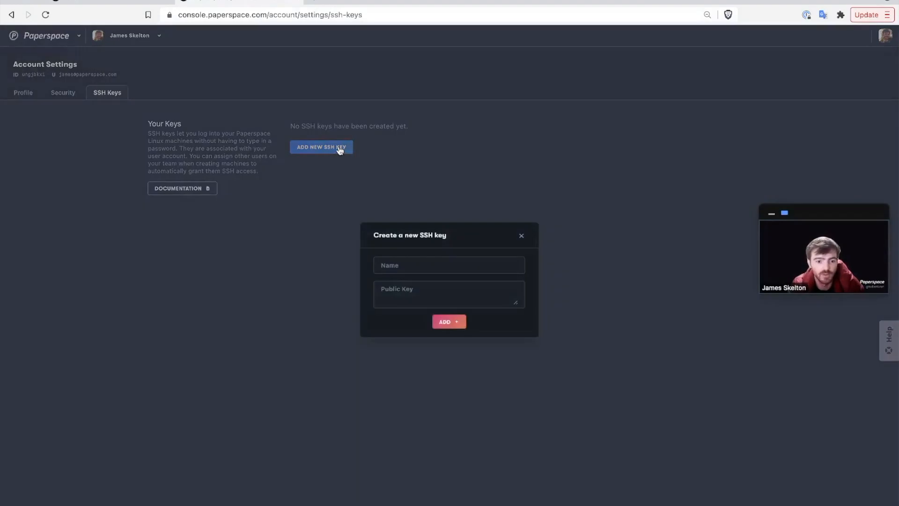
click(449, 265)
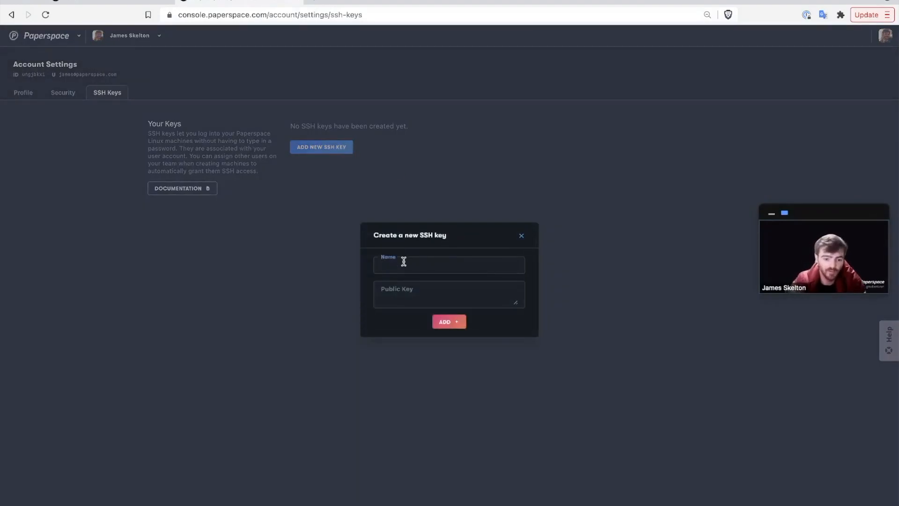
text(james work computer)
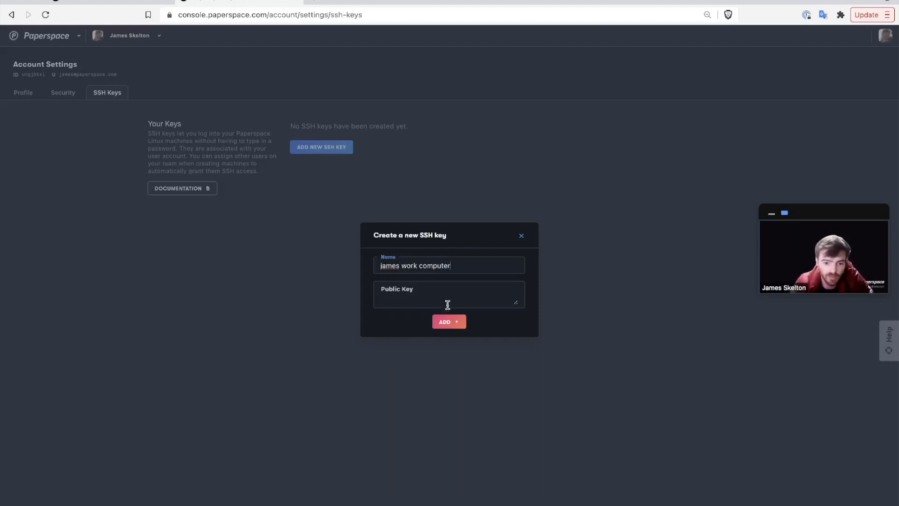
click(448, 304)
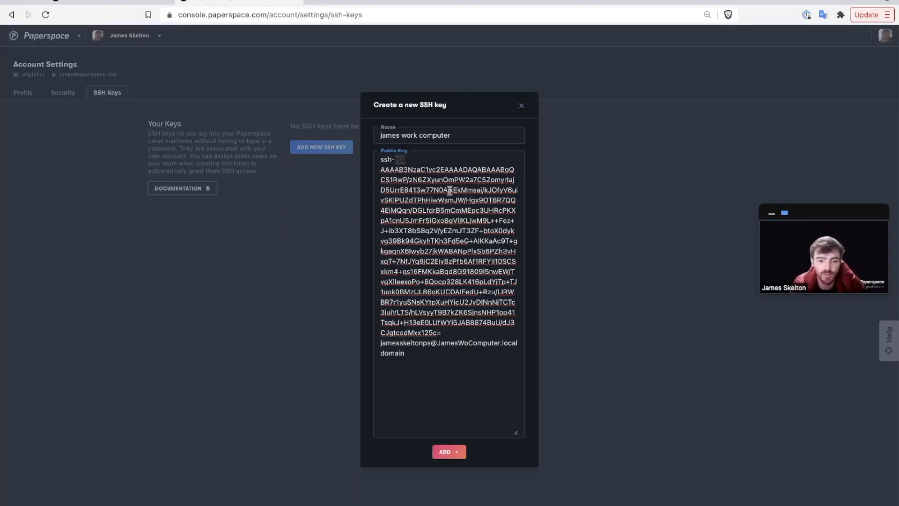
mouse_move(440, 275)
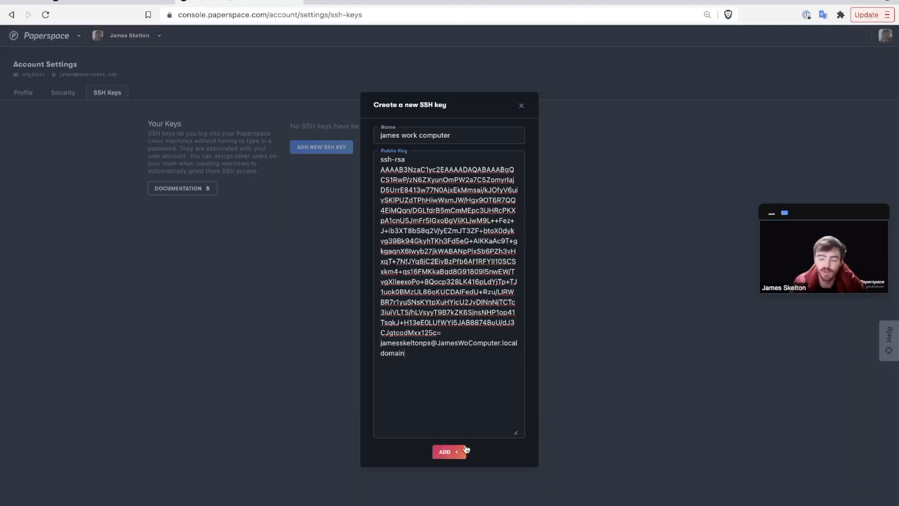
click(448, 452)
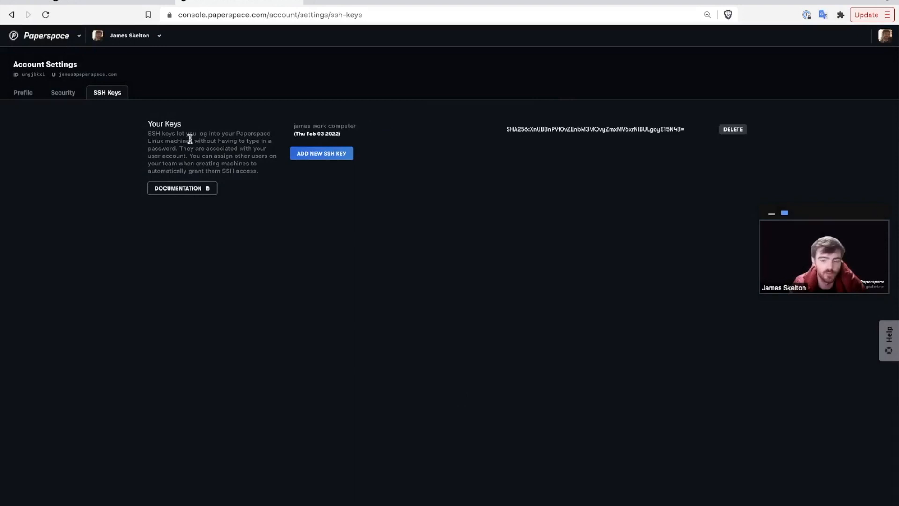
mouse_move(90, 47)
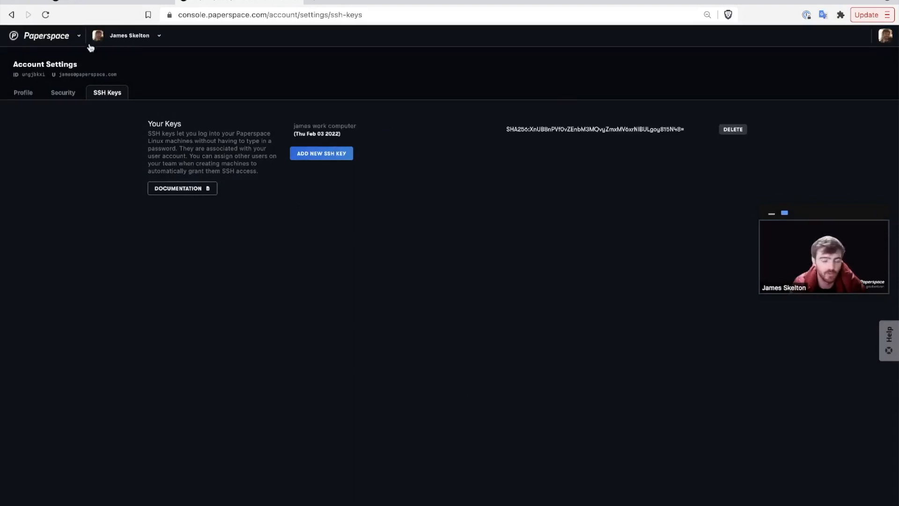
mouse_move(72, 38)
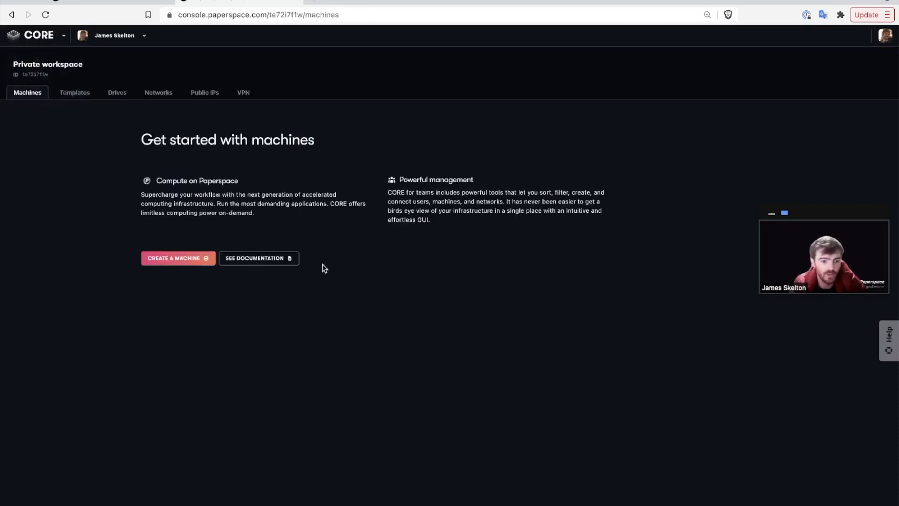
Start a new Ubuntu 20.04 A100 machine with SSH-key login and enable a static public IP in Advanced options.
click(178, 258)
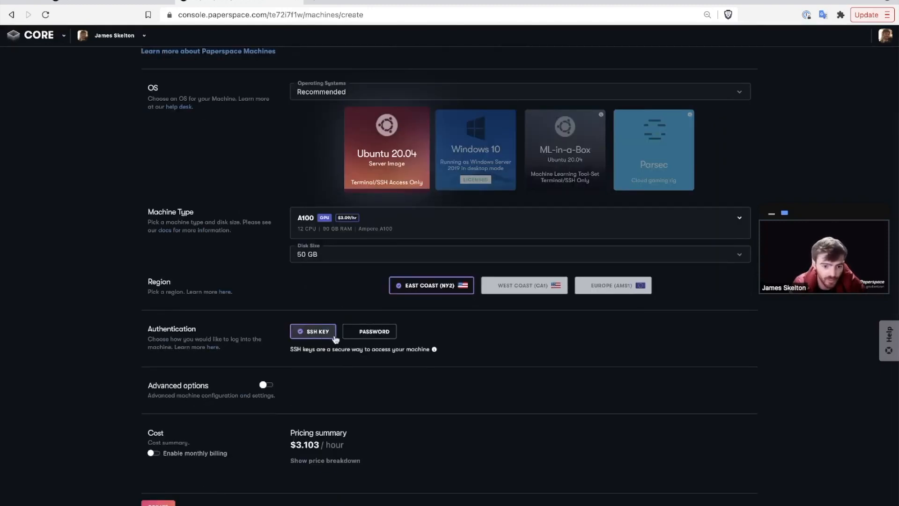
mouse_move(301, 388)
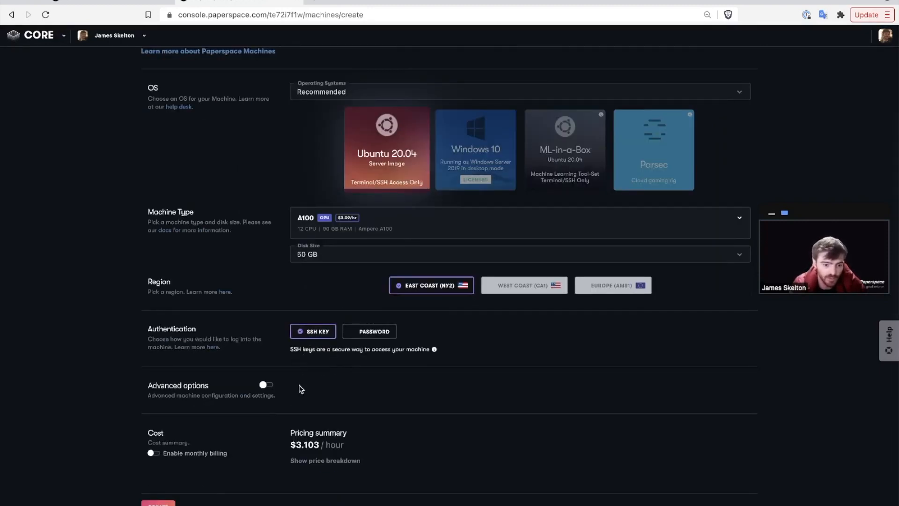
scroll(down, 3)
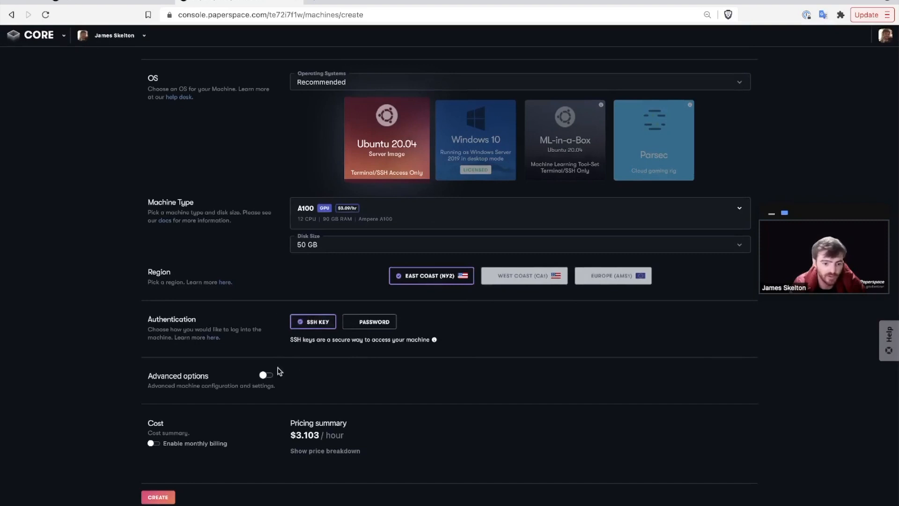
click(265, 374)
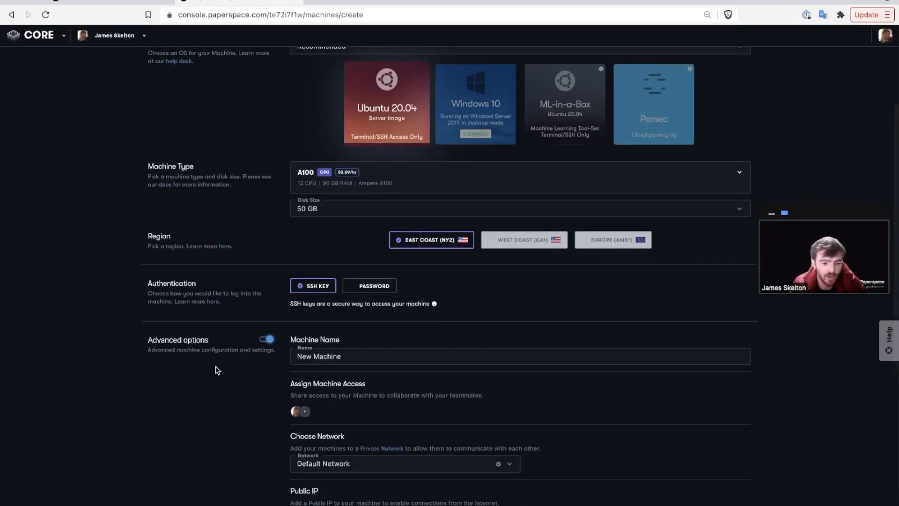
scroll(down, 3)
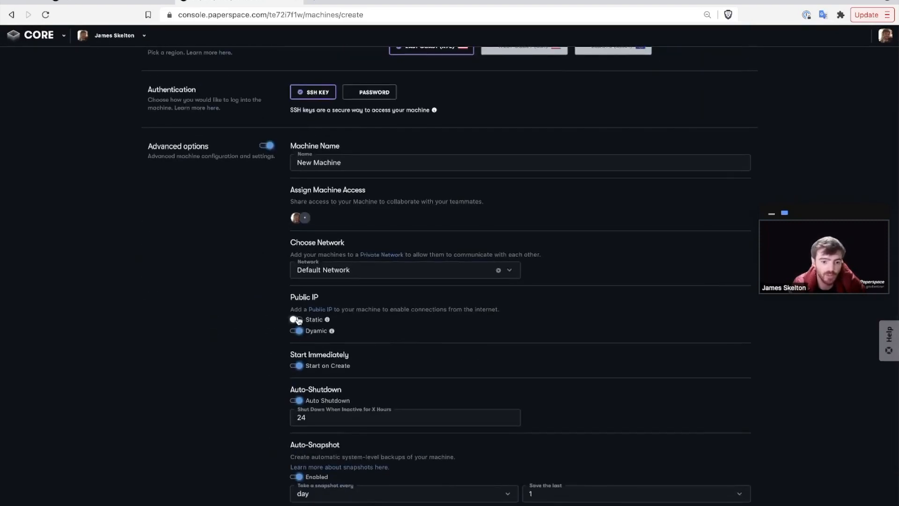
click(296, 319)
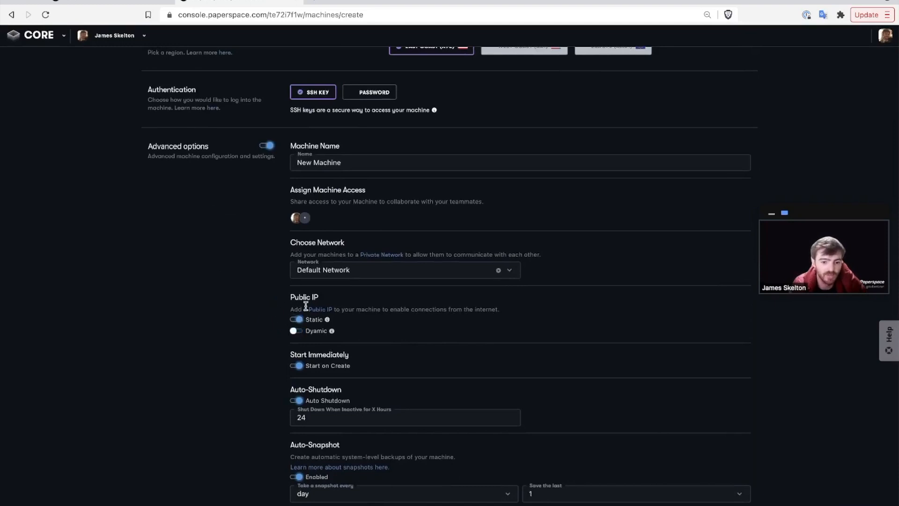
Submit the machine for creation so New Machine appears in NY2.
scroll(down, 3)
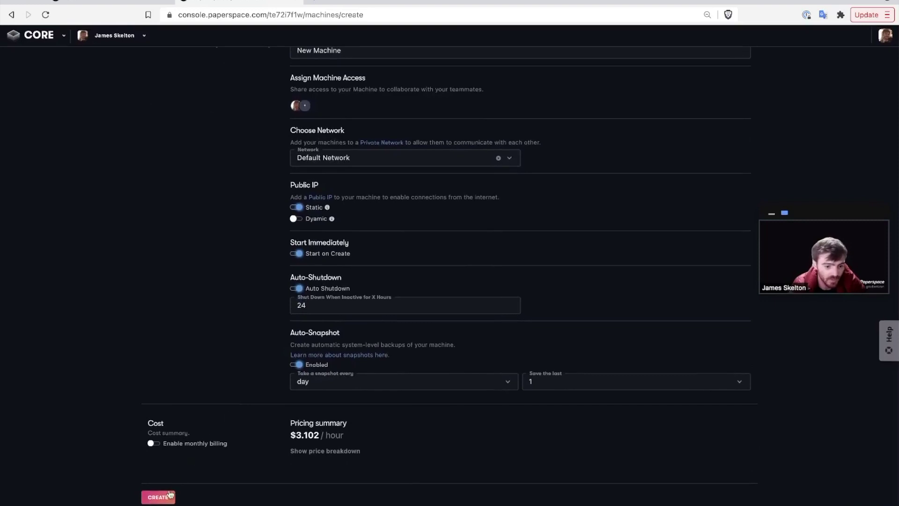
click(158, 496)
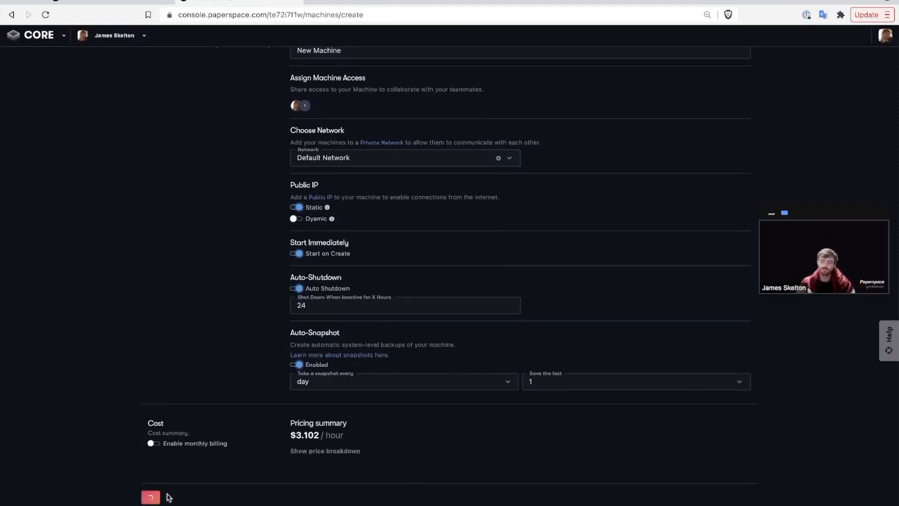
click(150, 496)
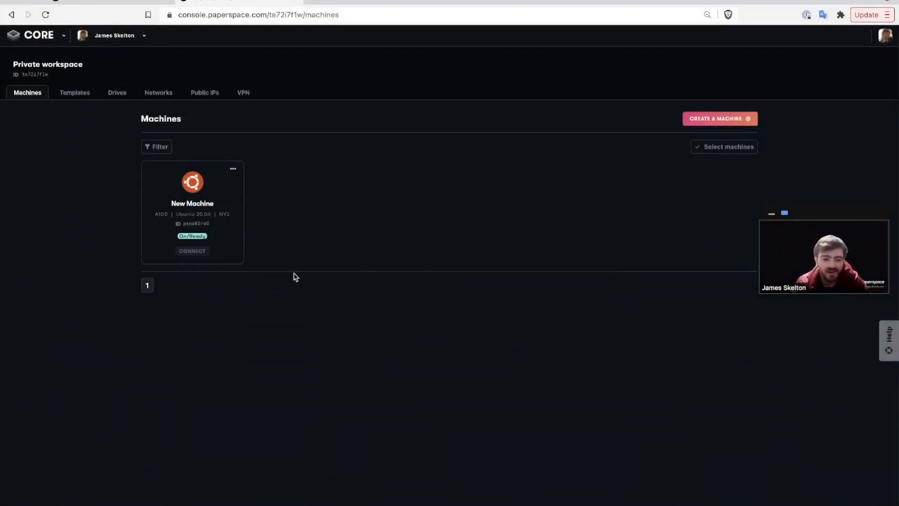
Show New Machine's connection dialog and copy its ssh command.
click(192, 251)
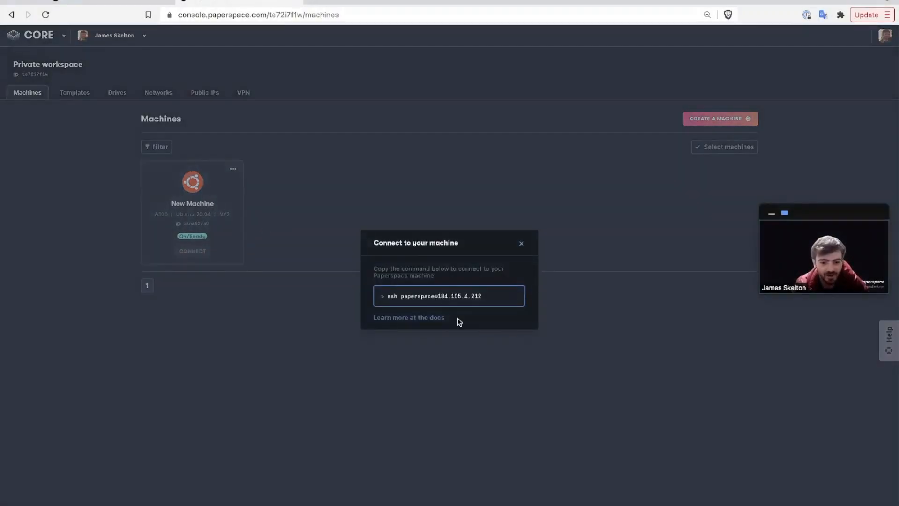
click(449, 296)
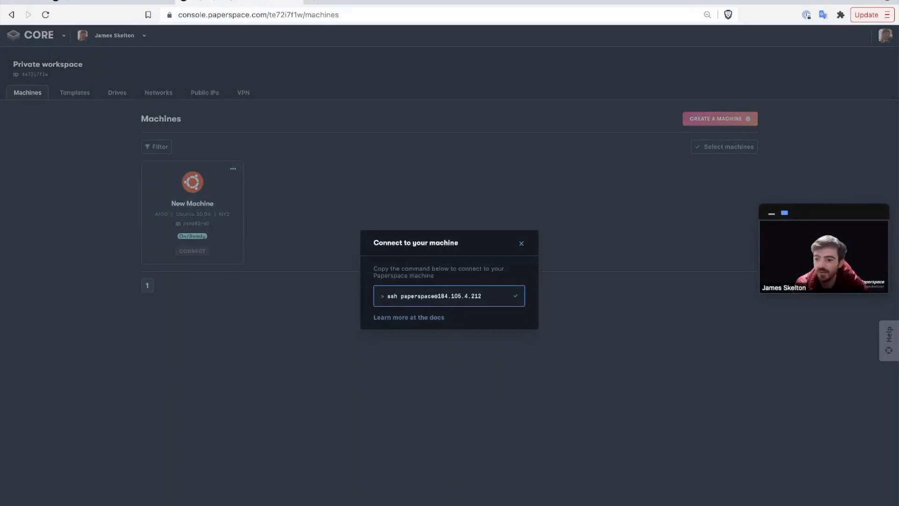